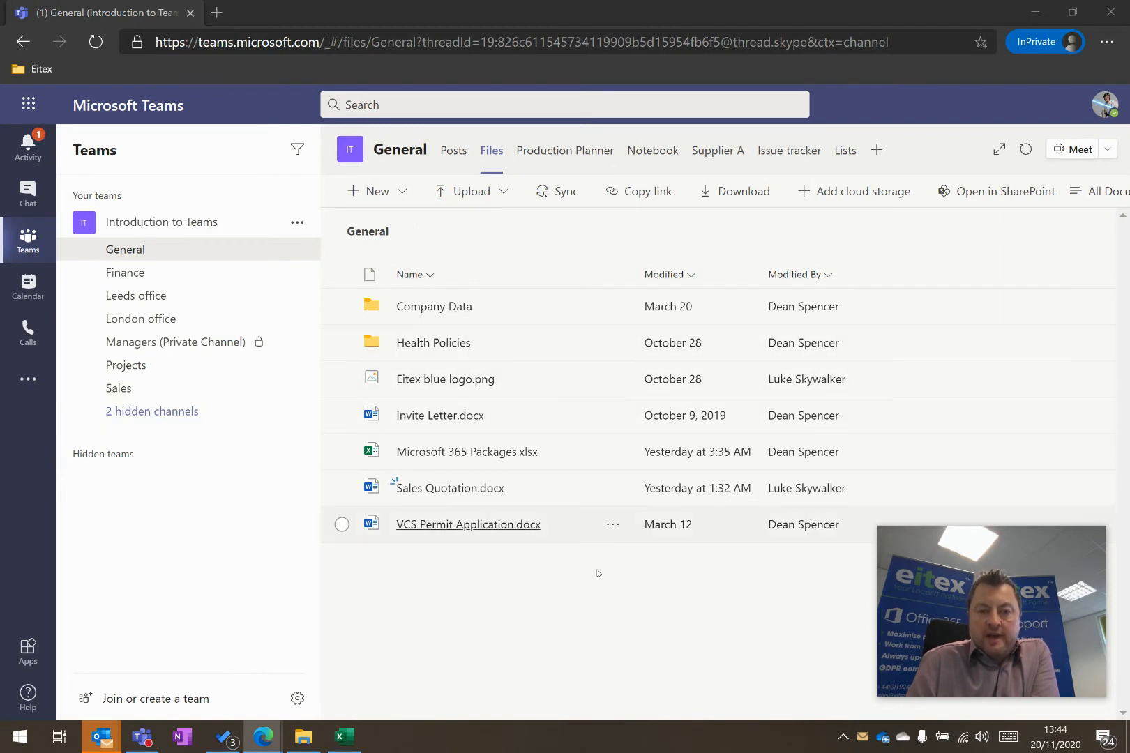
mouse_move(474, 463)
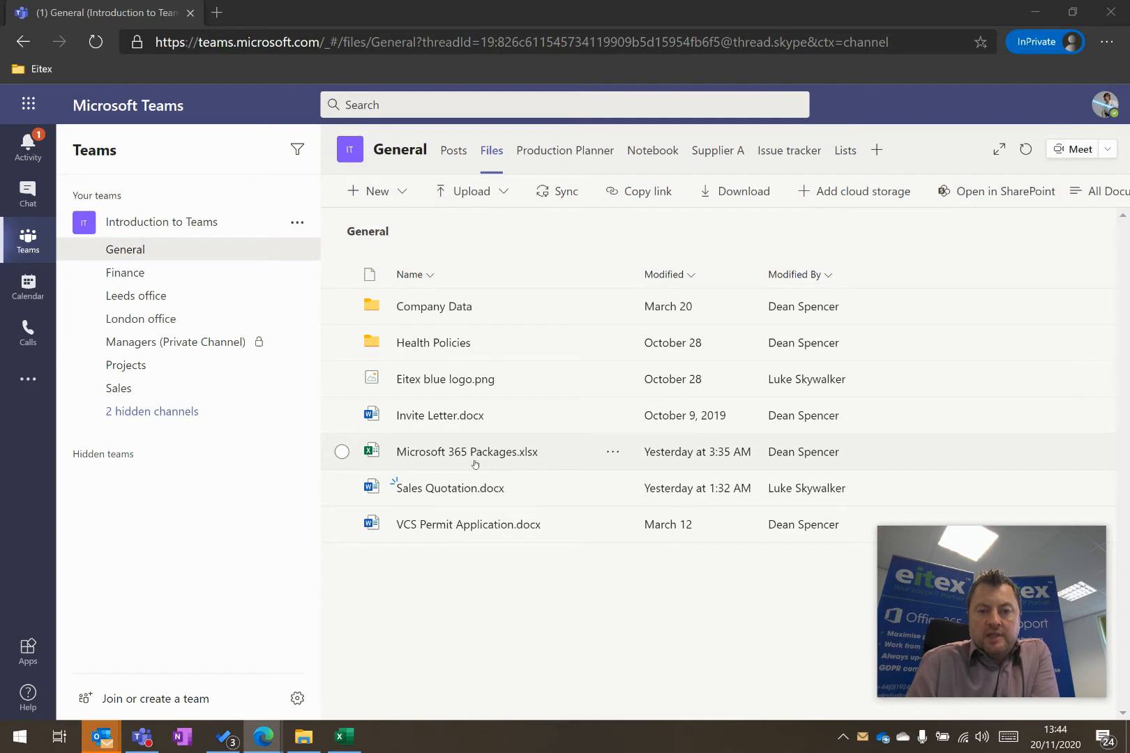
mouse_move(467, 451)
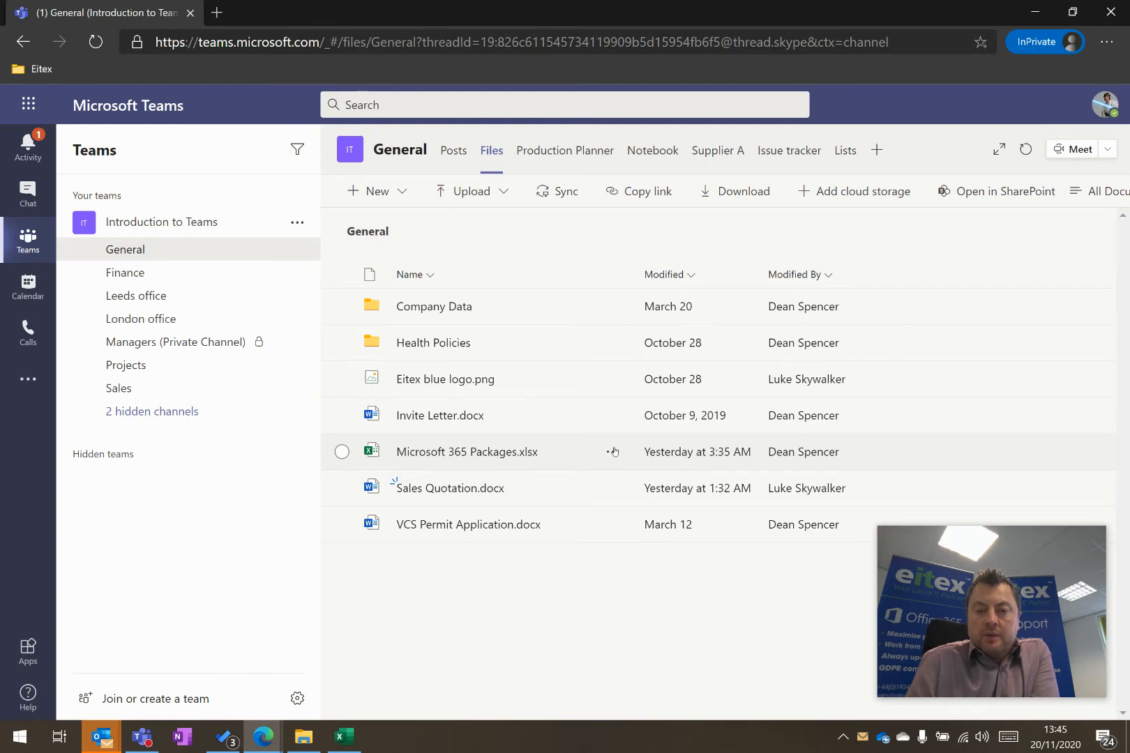
- Pin Microsoft 365 Packages.xlsx to the top of the General channel's file list
click(612, 452)
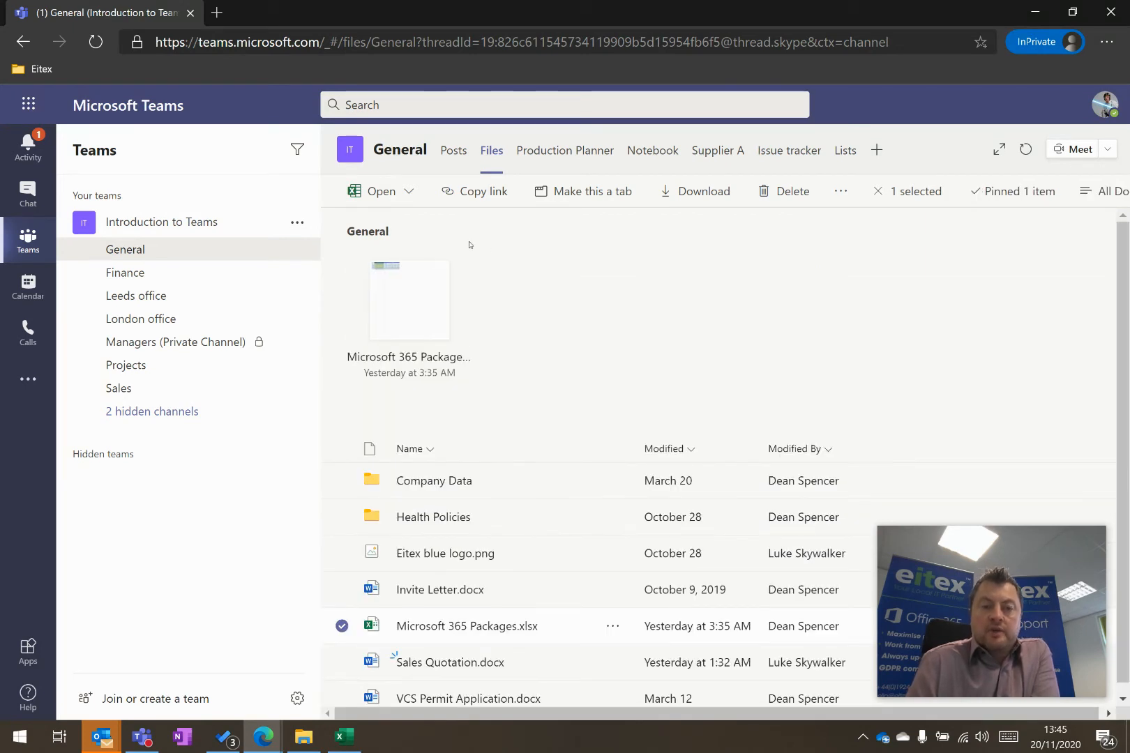
scroll(down, 3)
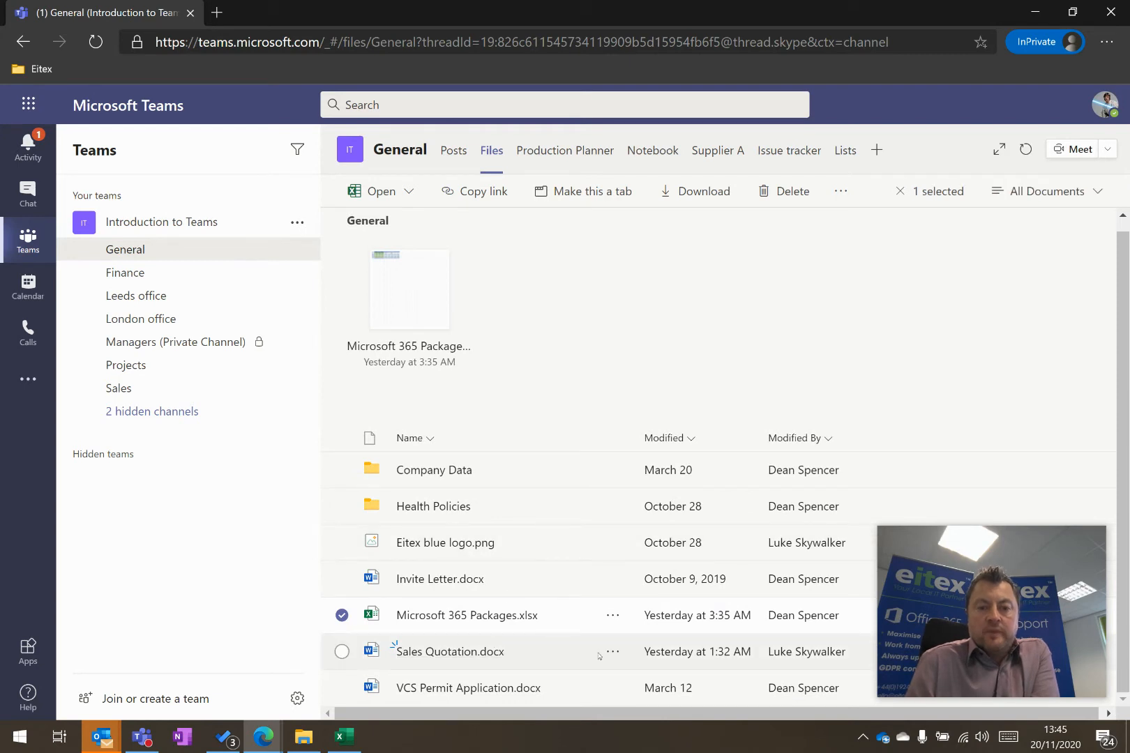
- Pin Sales Quotation.docx to the top from its actions menu, beside Microsoft 365 Packages
click(612, 652)
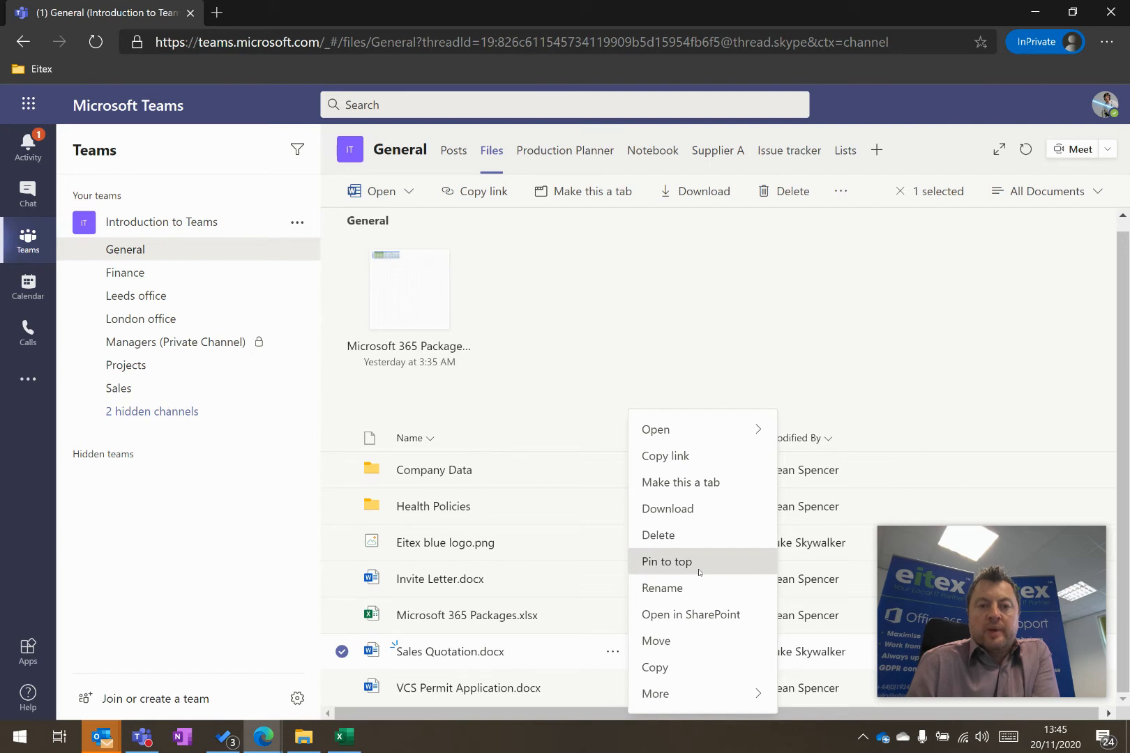
click(665, 562)
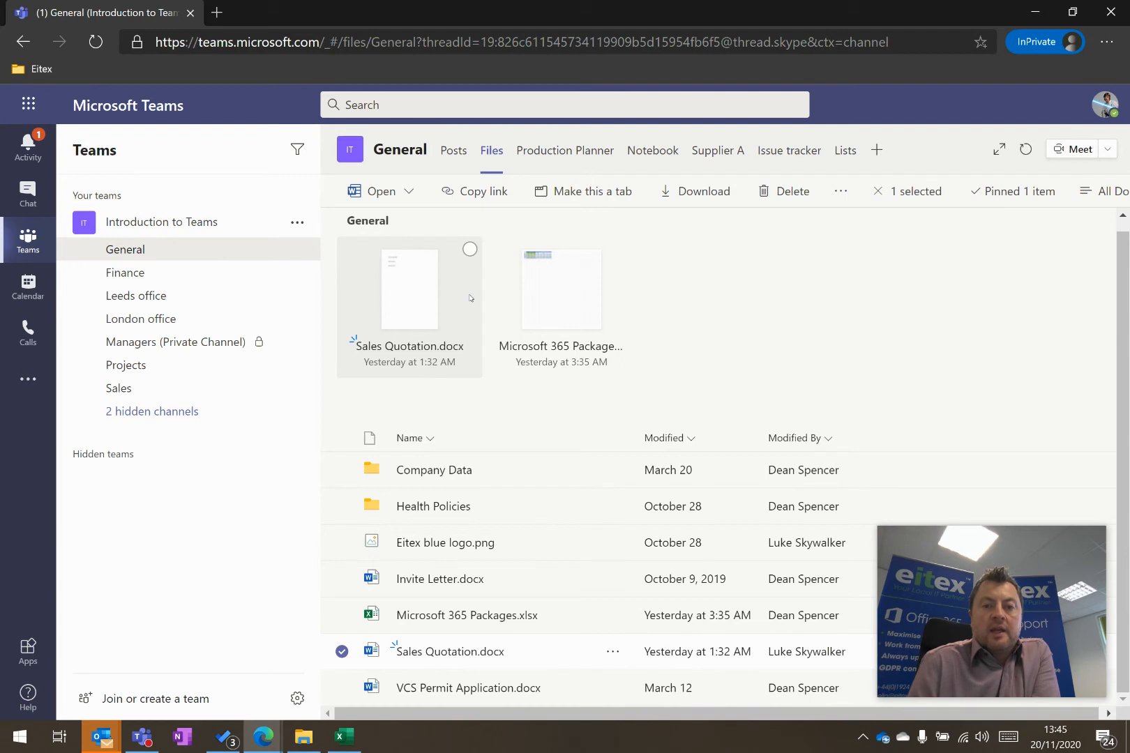
- Show the Edit pin actions (Move right, Unpin) for the pinned Sales Quotation tile
click(468, 249)
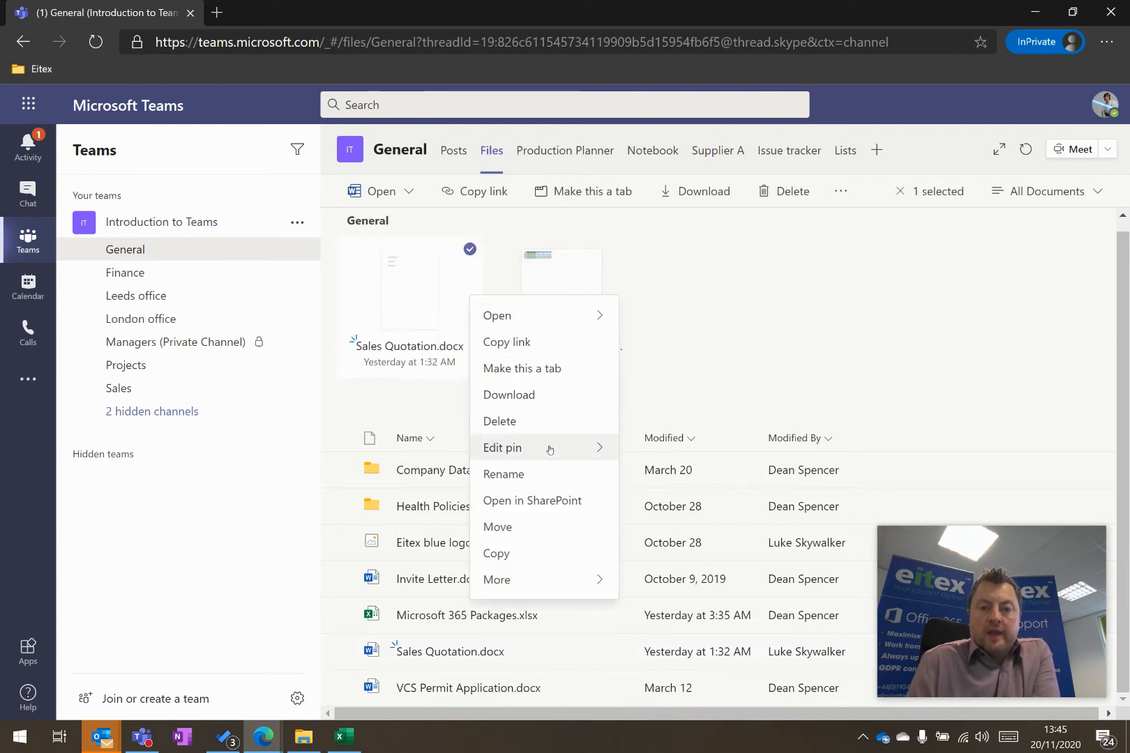
mouse_move(502, 447)
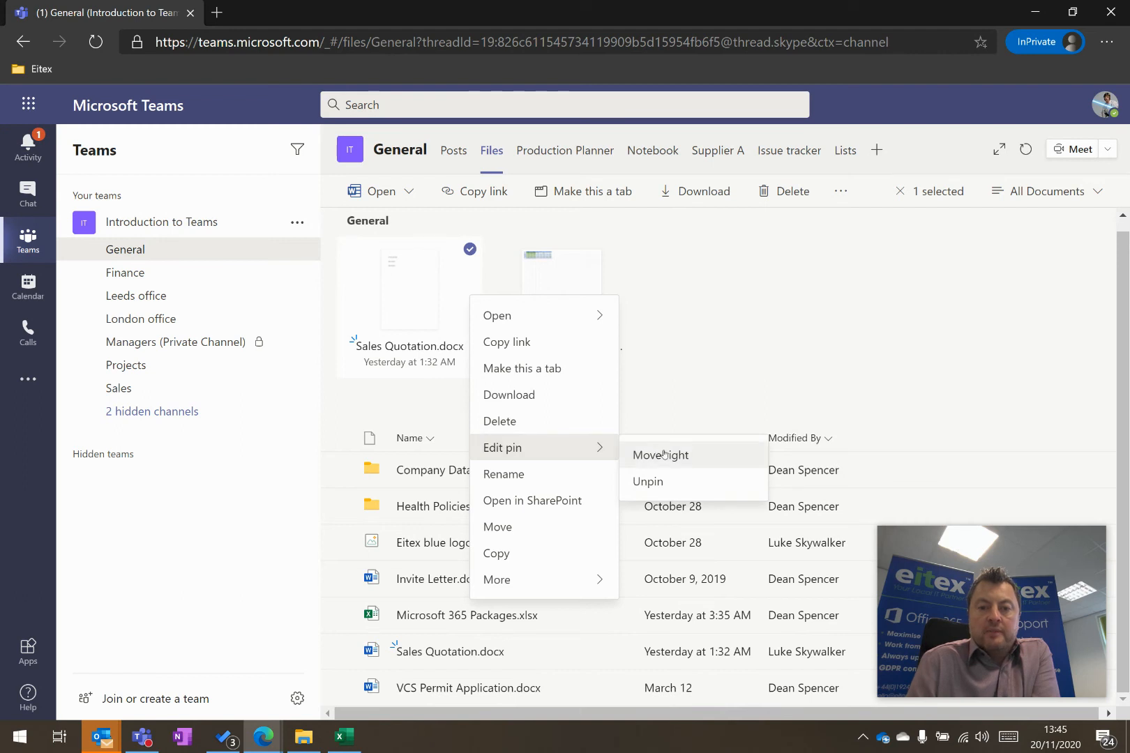